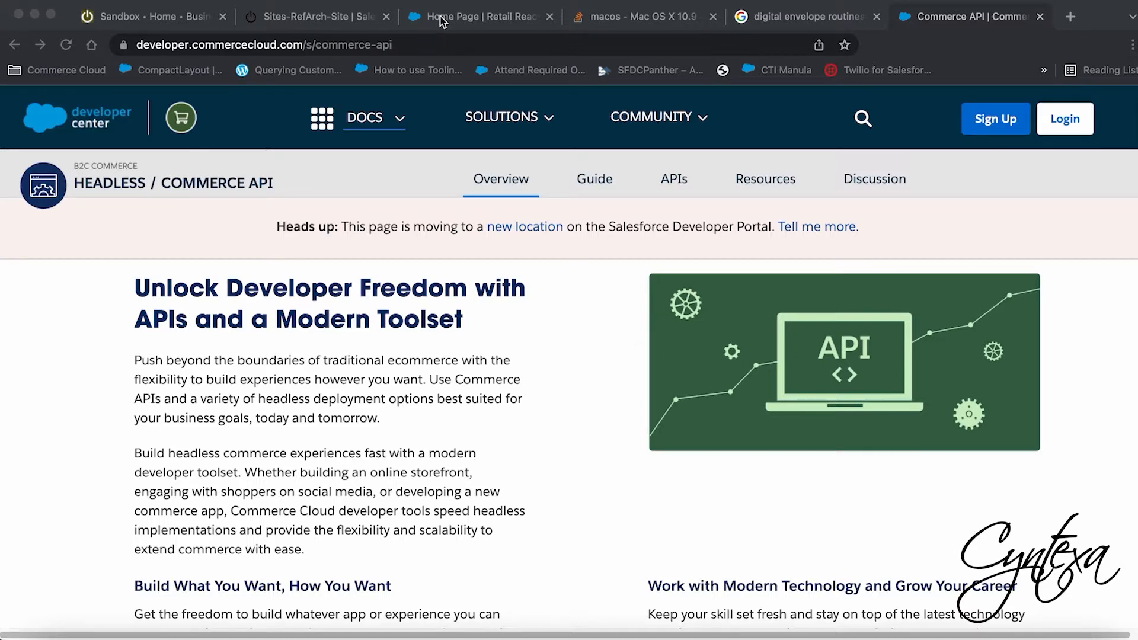
# Switch from the Commerce API docs to the localhost:3000 Retail React App home page.
pyautogui.click(479, 15)
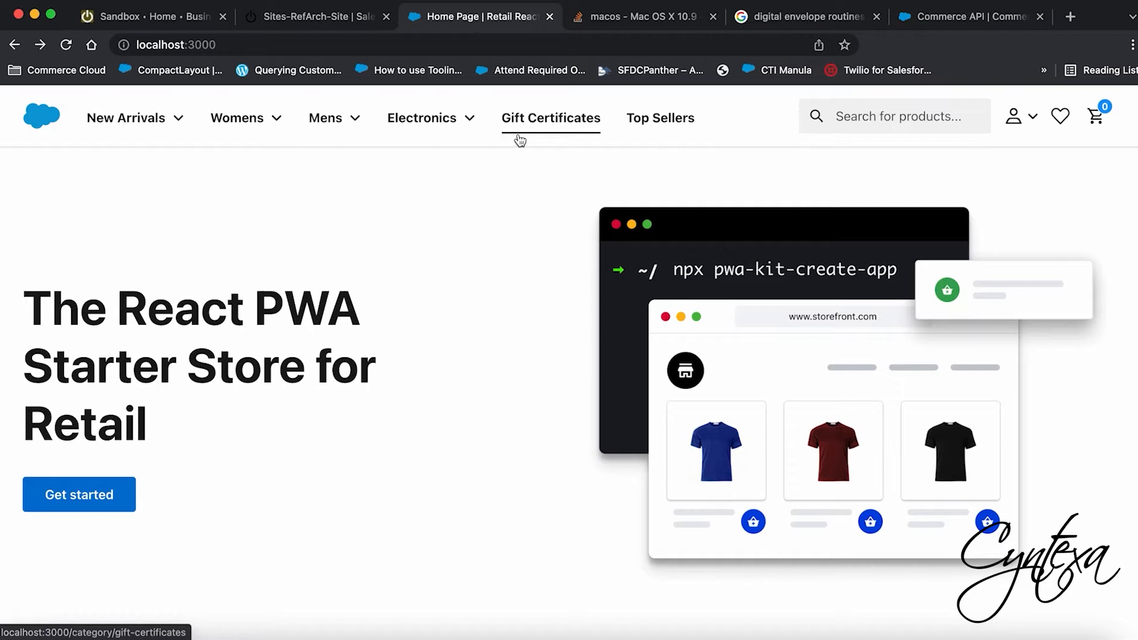
pyautogui.moveTo(493, 278)
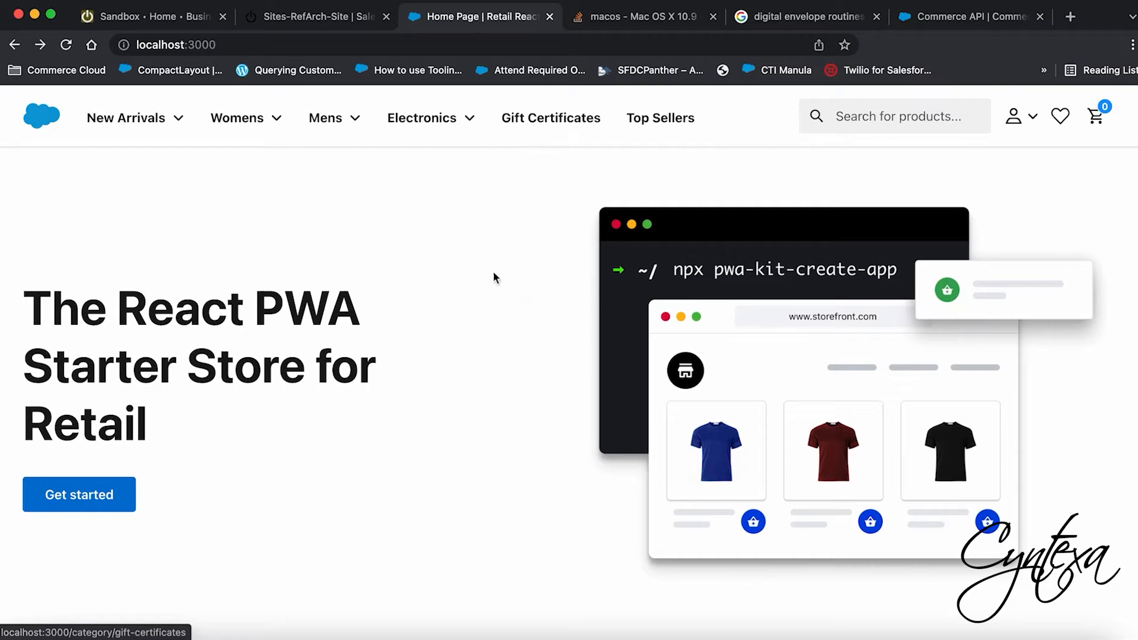
pyautogui.moveTo(490, 284)
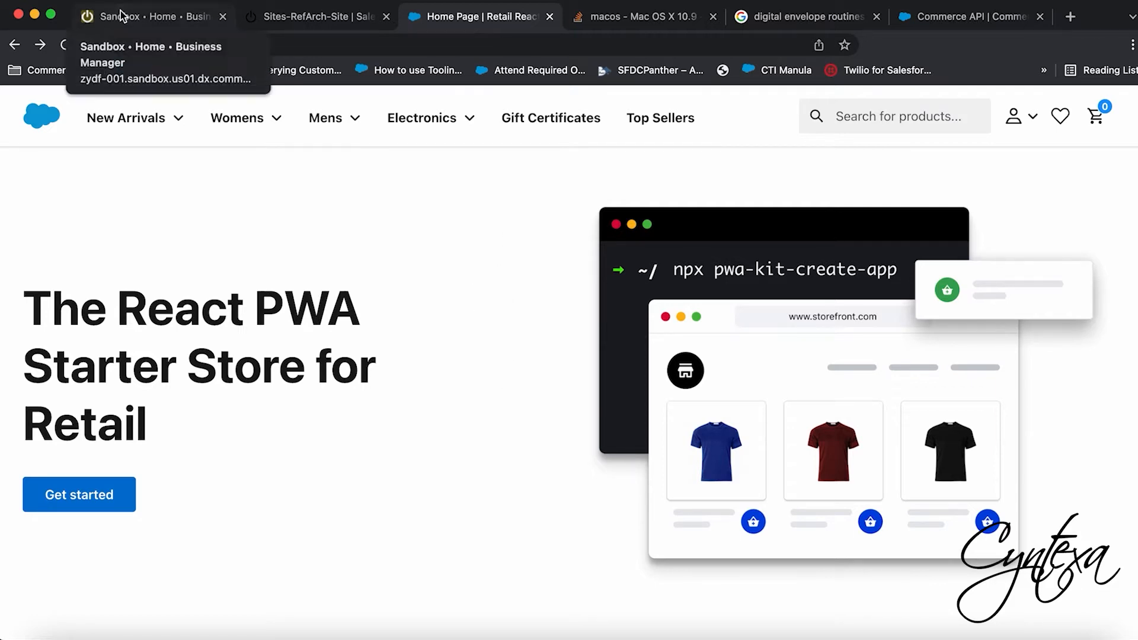
# Switch to the Sandbox Business Manager and show the Administration feature list.
pyautogui.click(145, 13)
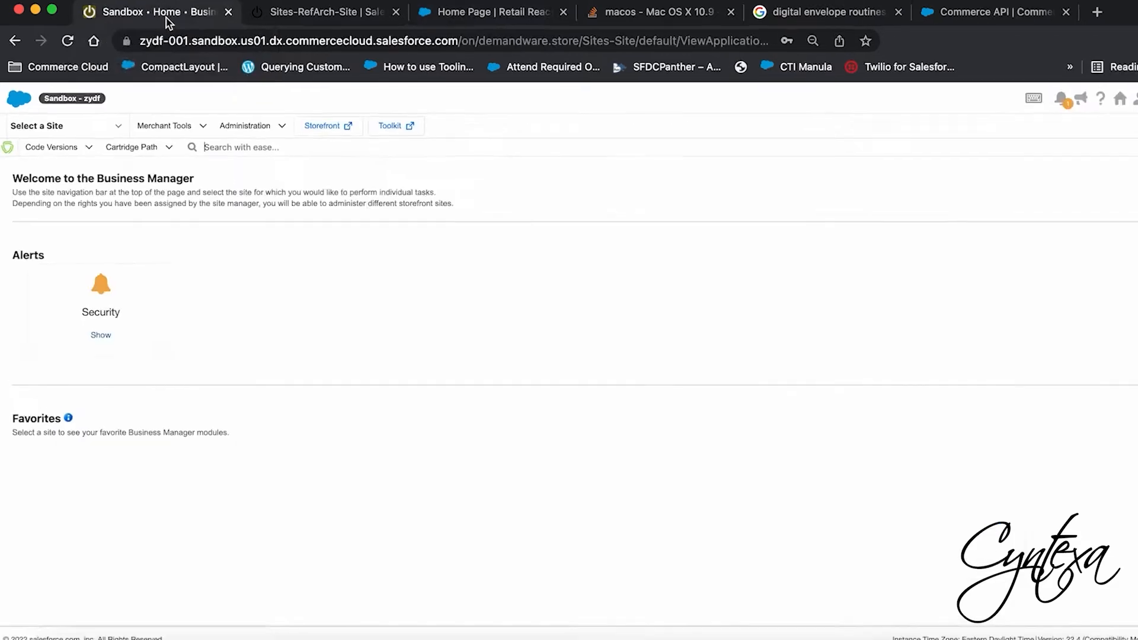
pyautogui.click(244, 126)
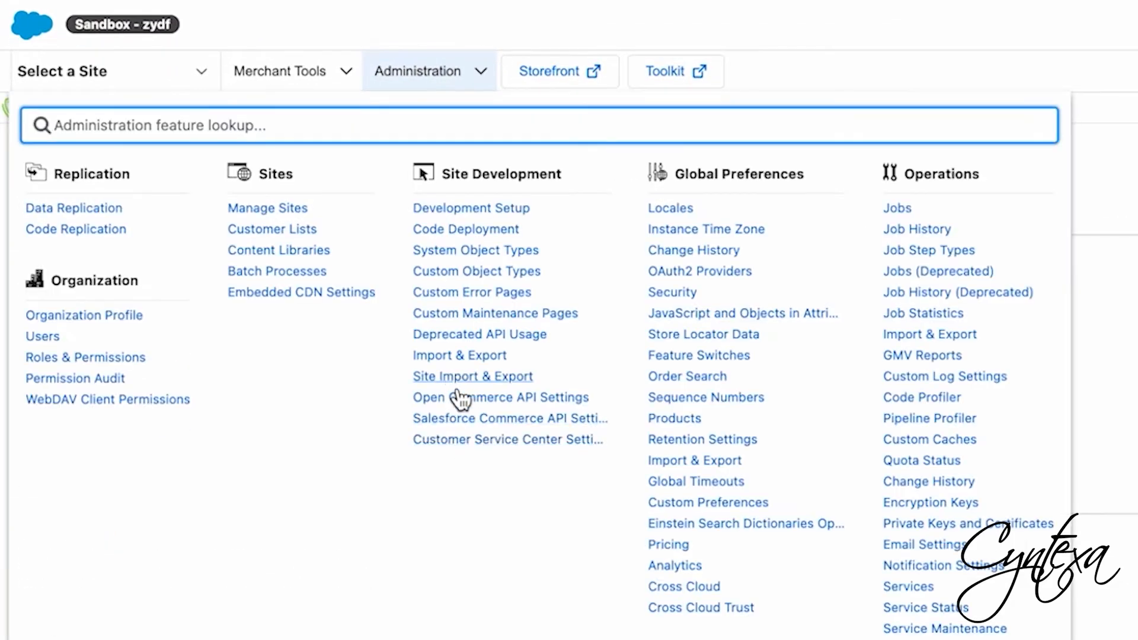
pyautogui.moveTo(500, 397)
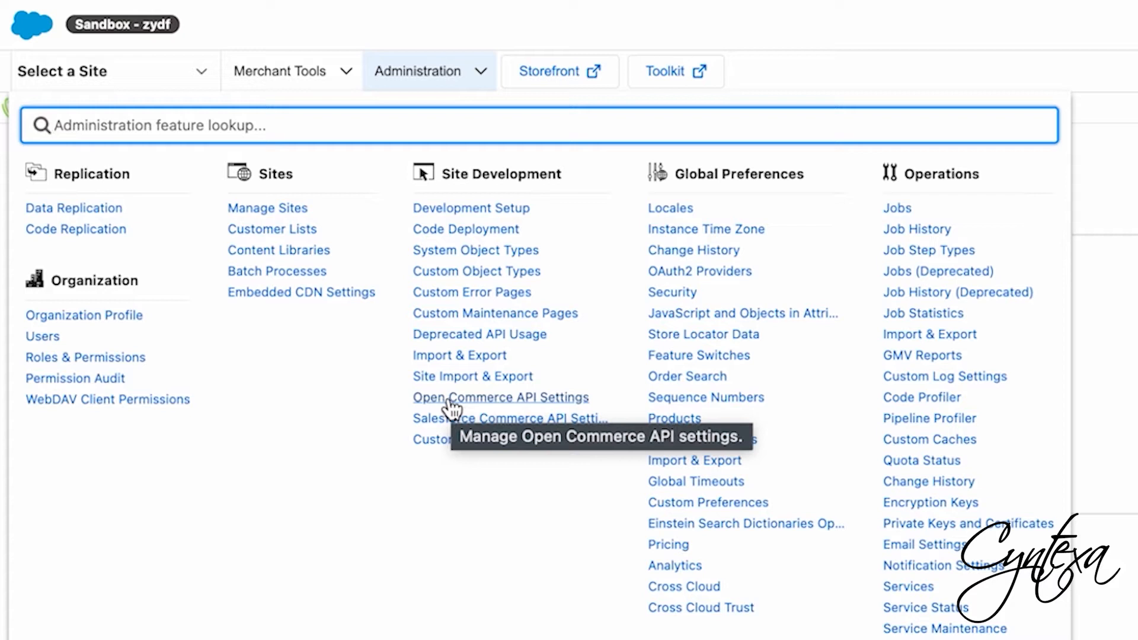
pyautogui.moveTo(428, 428)
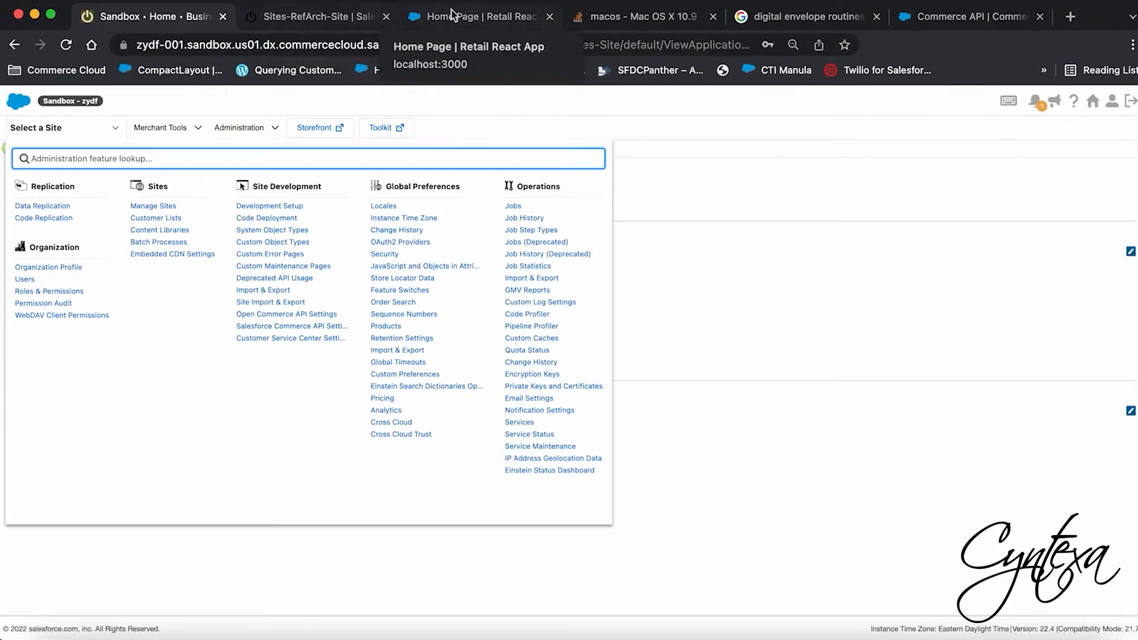
# Return to the storefront home page and scroll to the product carousel with the Modern Blazer.
pyautogui.click(479, 16)
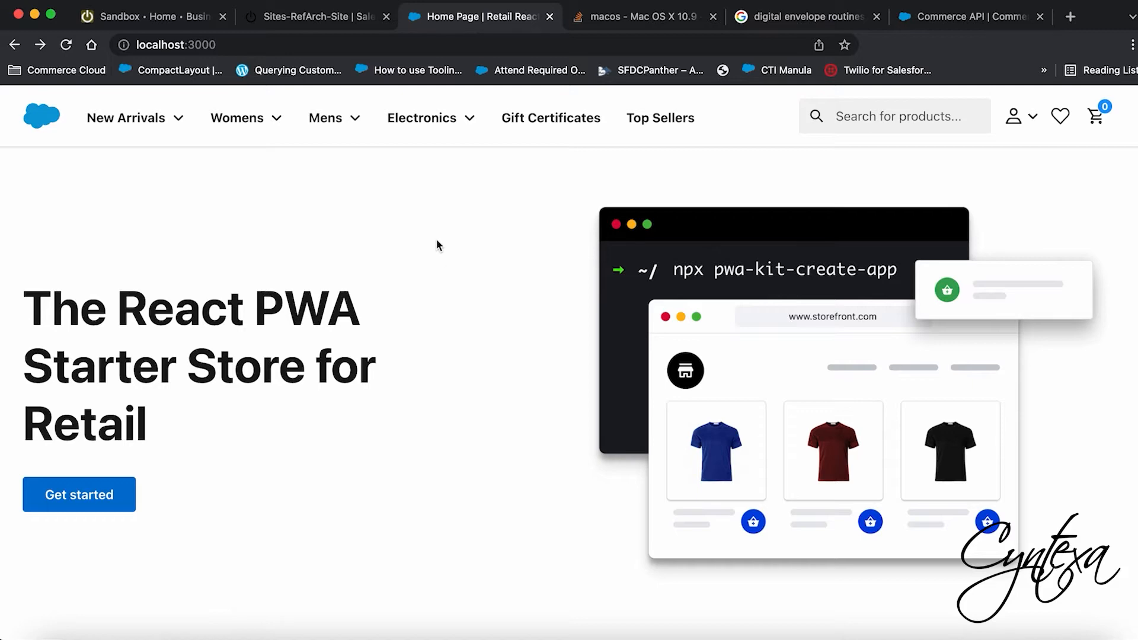
pyautogui.scroll(-3)
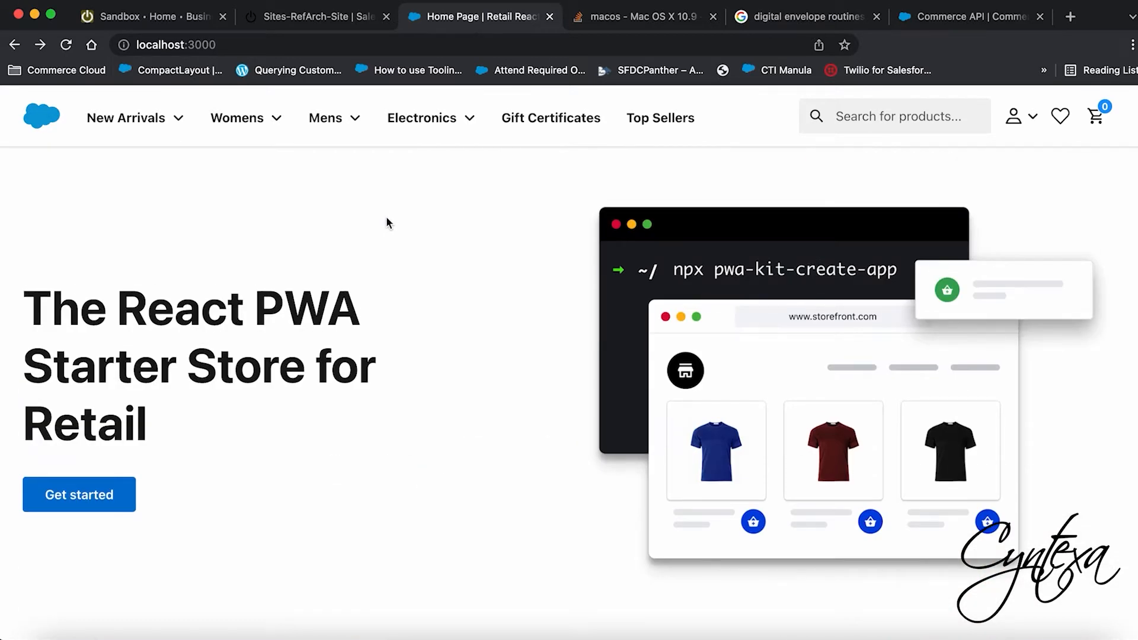
pyautogui.moveTo(423, 263)
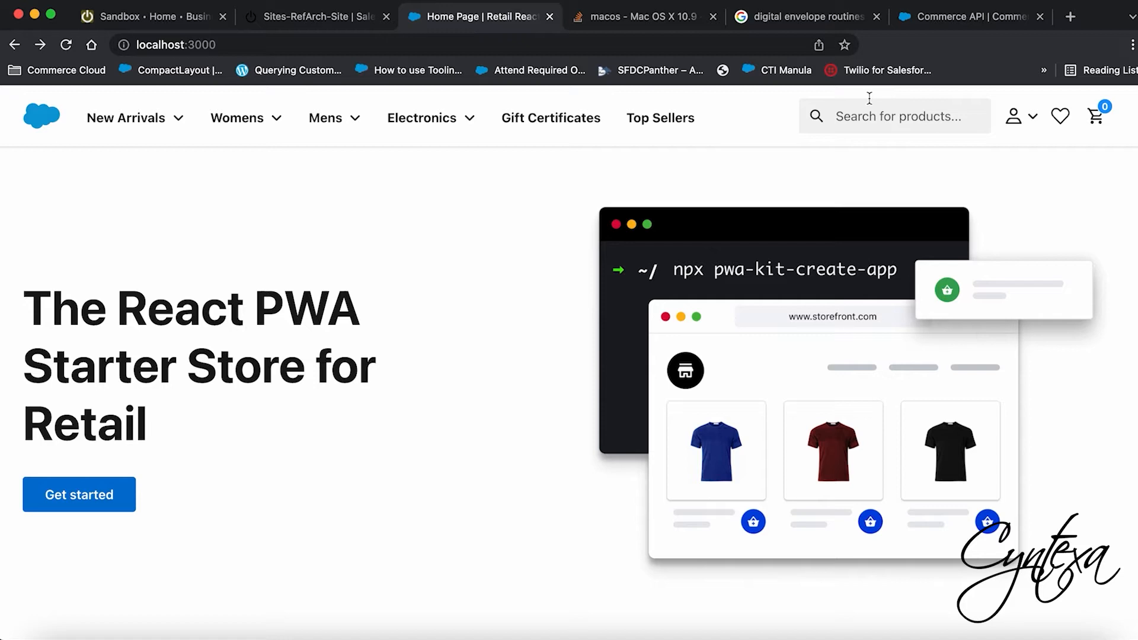
pyautogui.click(237, 117)
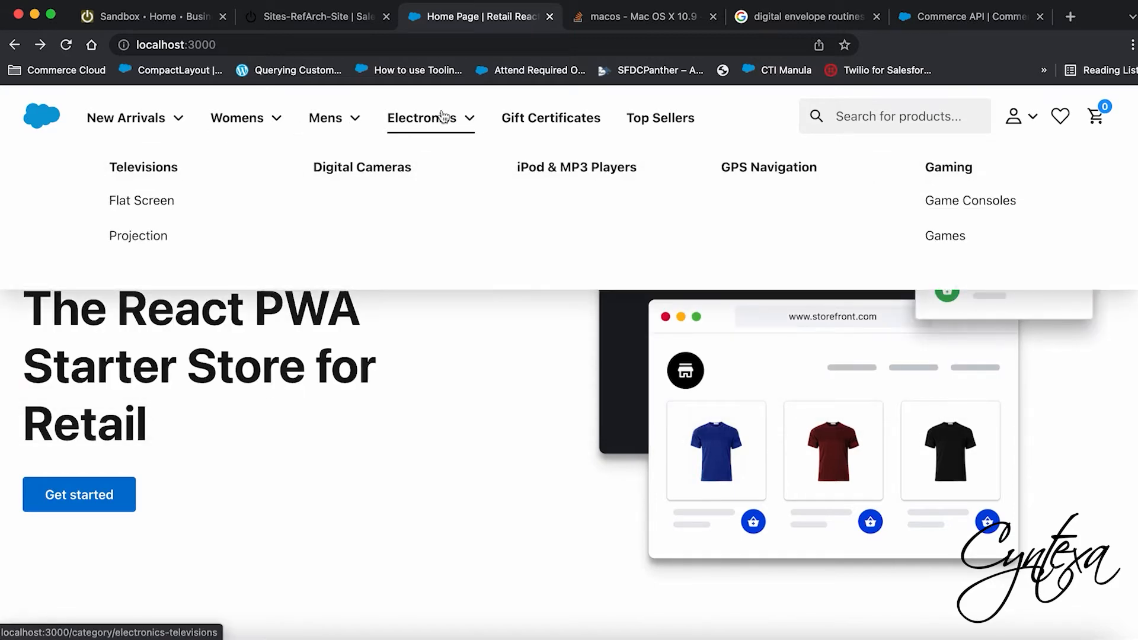
pyautogui.scroll(-3)
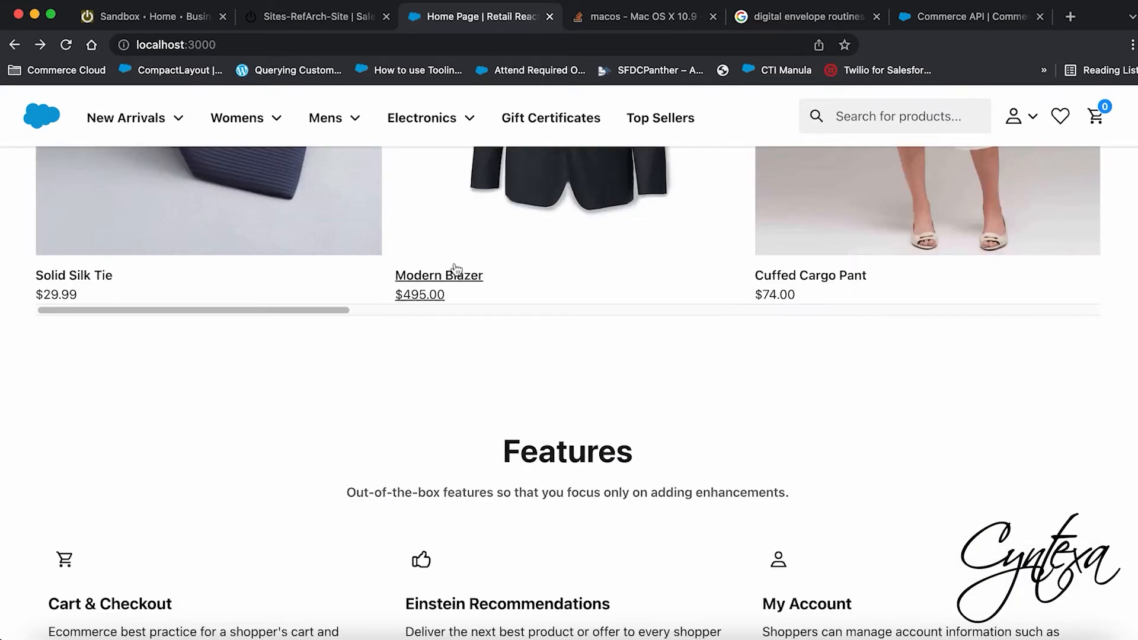
# Add two size 38 black Modern Blazers to the cart and proceed to checkout.
pyautogui.click(439, 275)
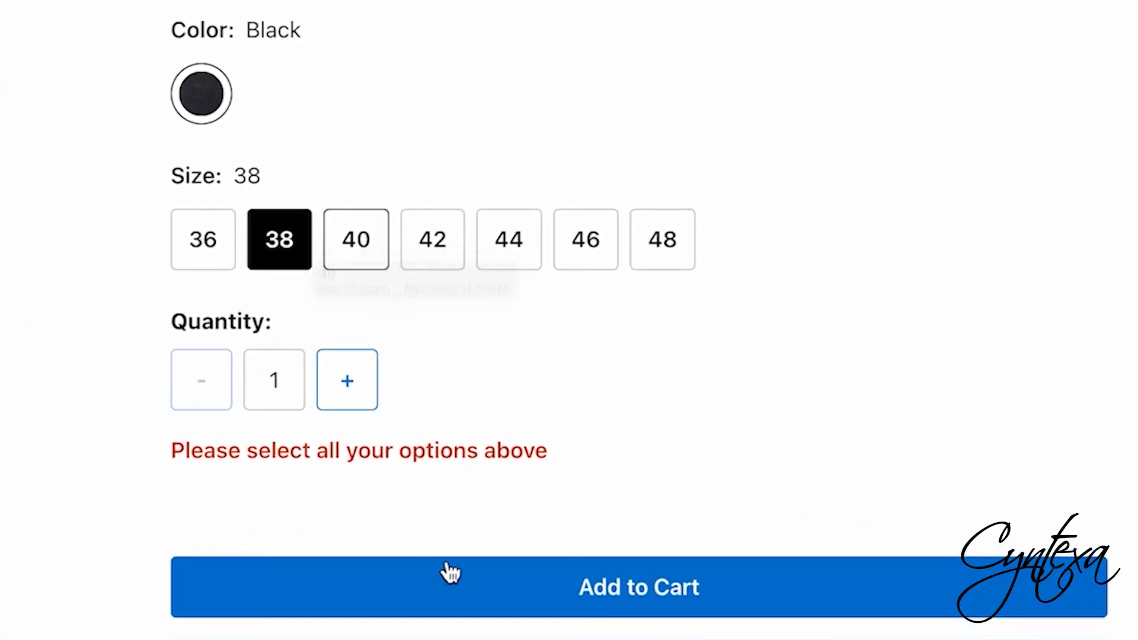
pyautogui.click(348, 379)
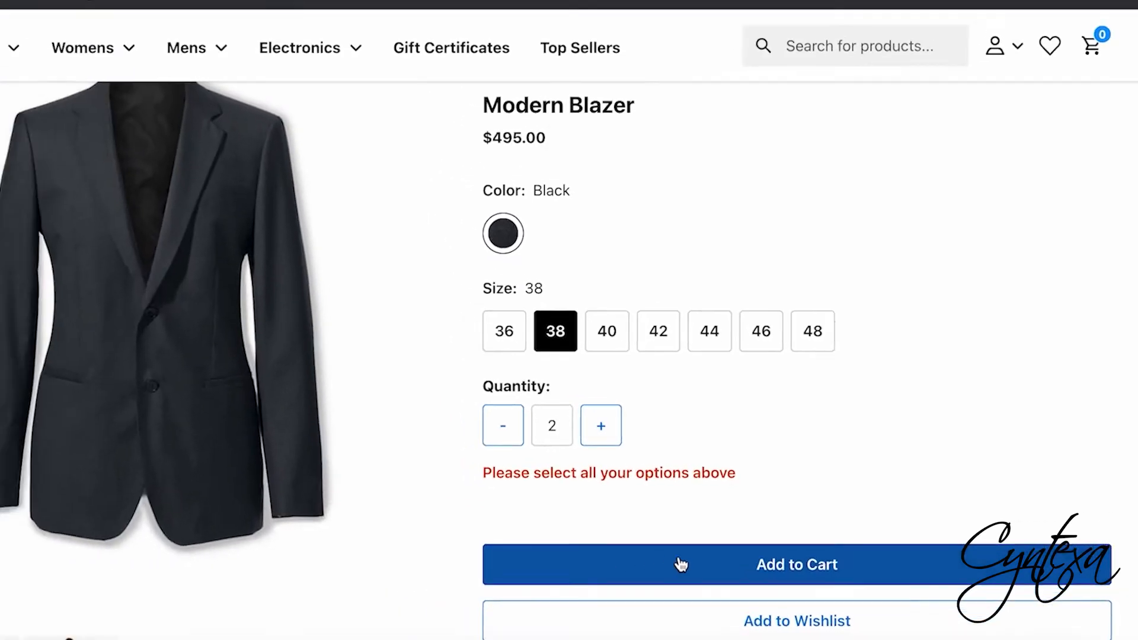
pyautogui.click(797, 564)
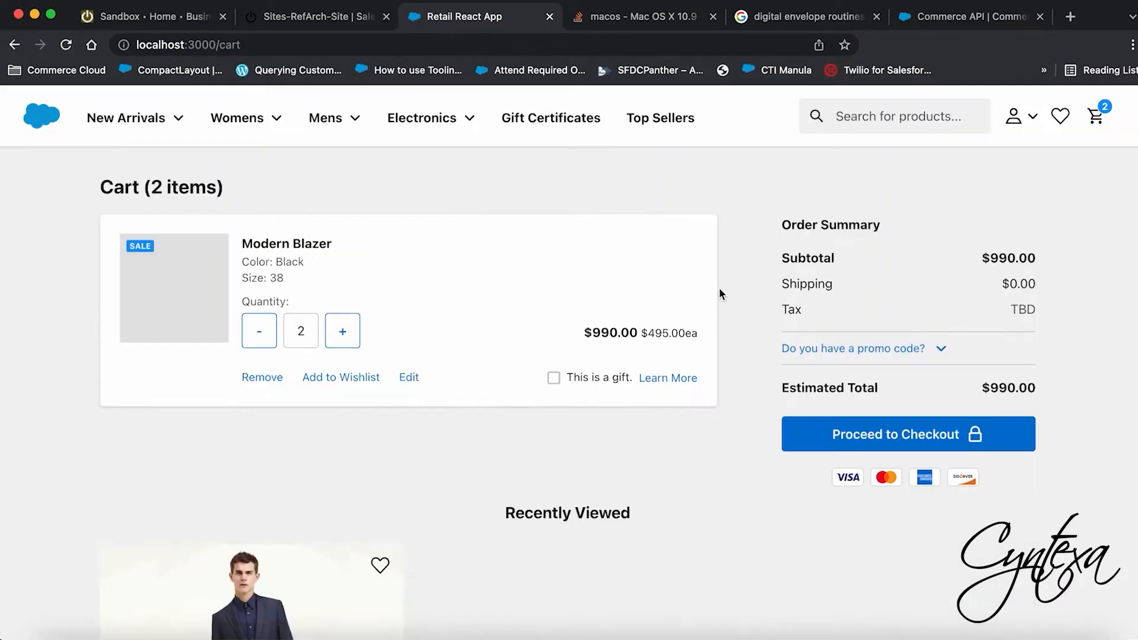
pyautogui.click(907, 434)
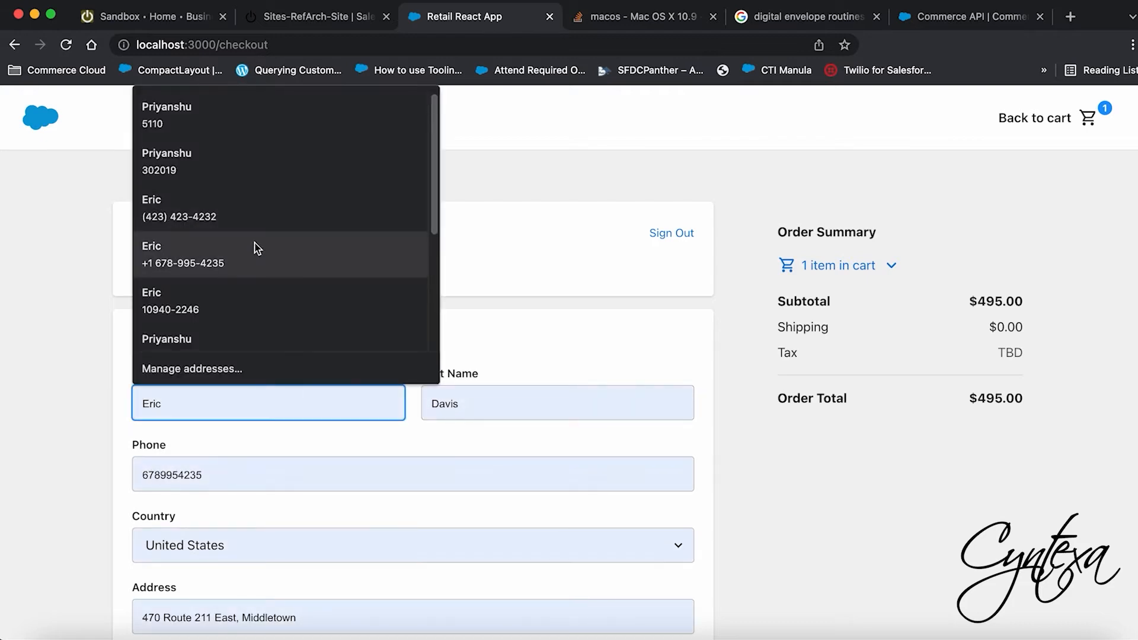
# Fill the shipping address from a saved entry, choose 2-Day Express, and continue to payment.
pyautogui.click(166, 115)
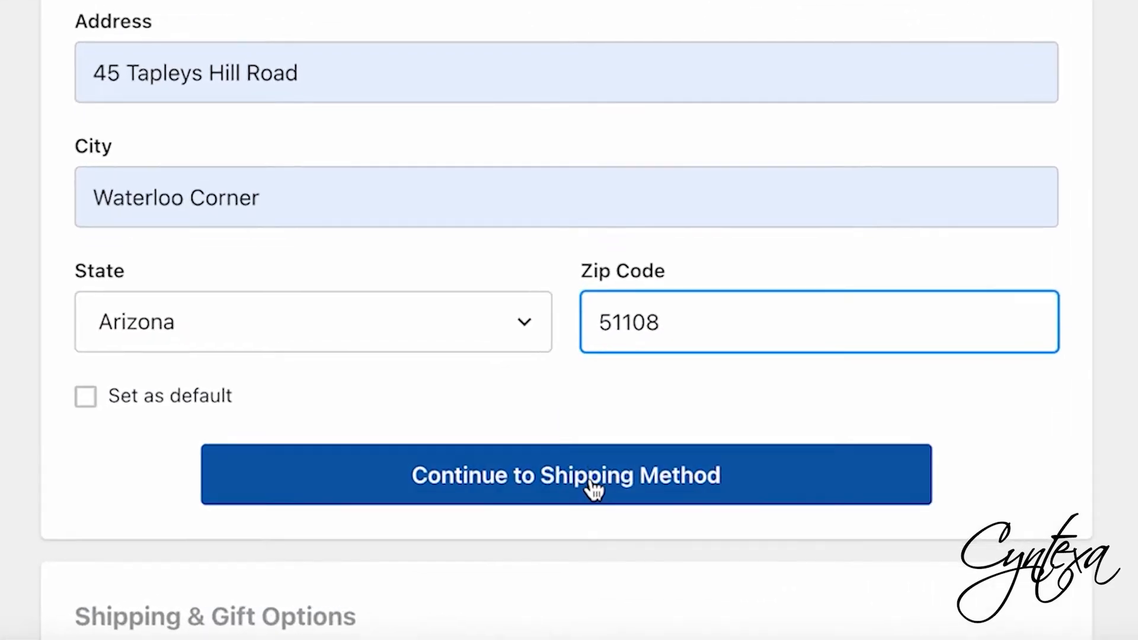
pyautogui.click(565, 474)
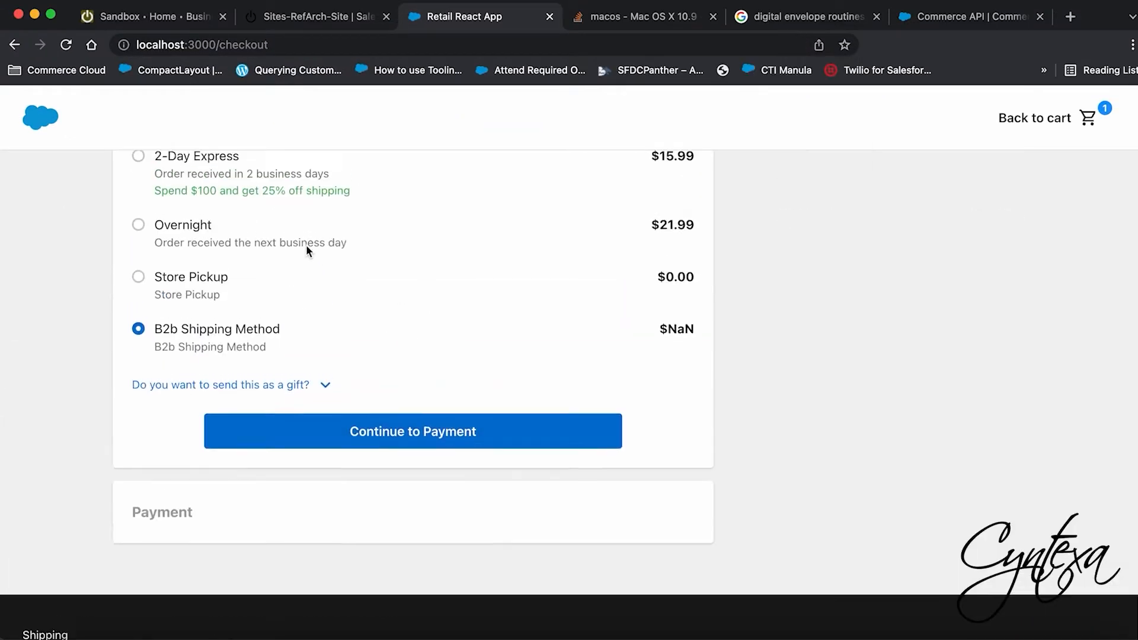
pyautogui.click(138, 157)
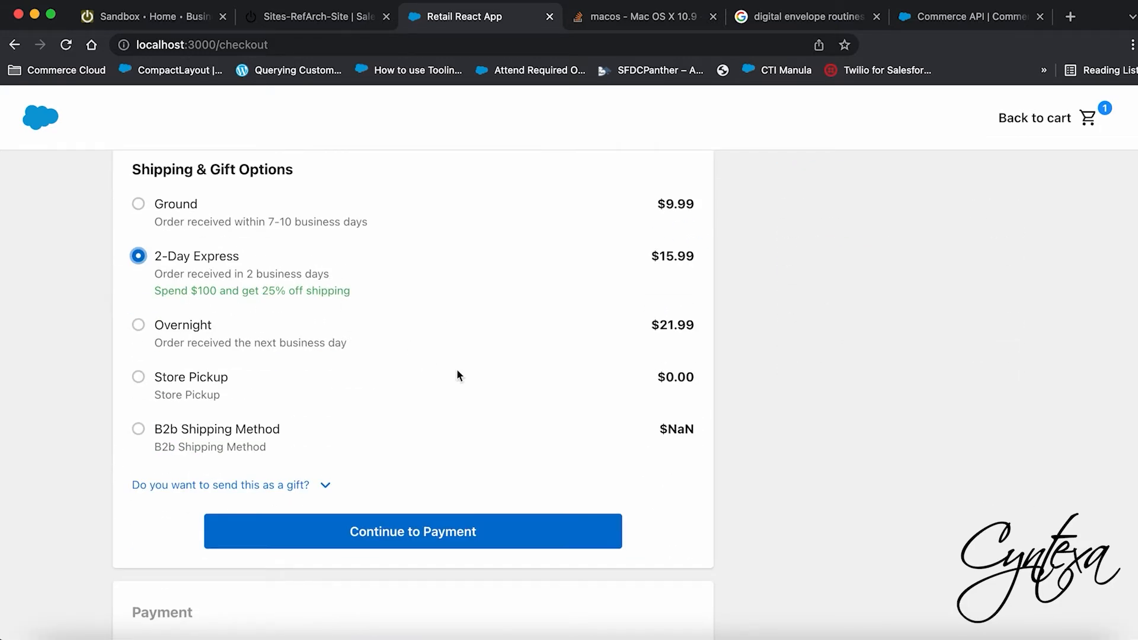
pyautogui.click(413, 531)
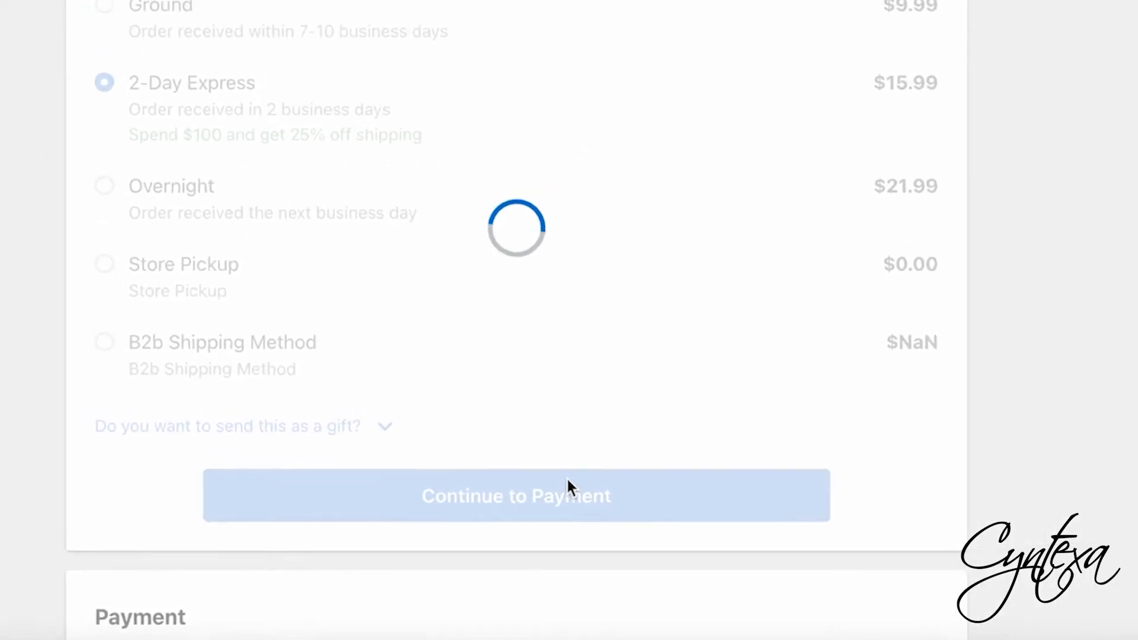
pyautogui.click(516, 496)
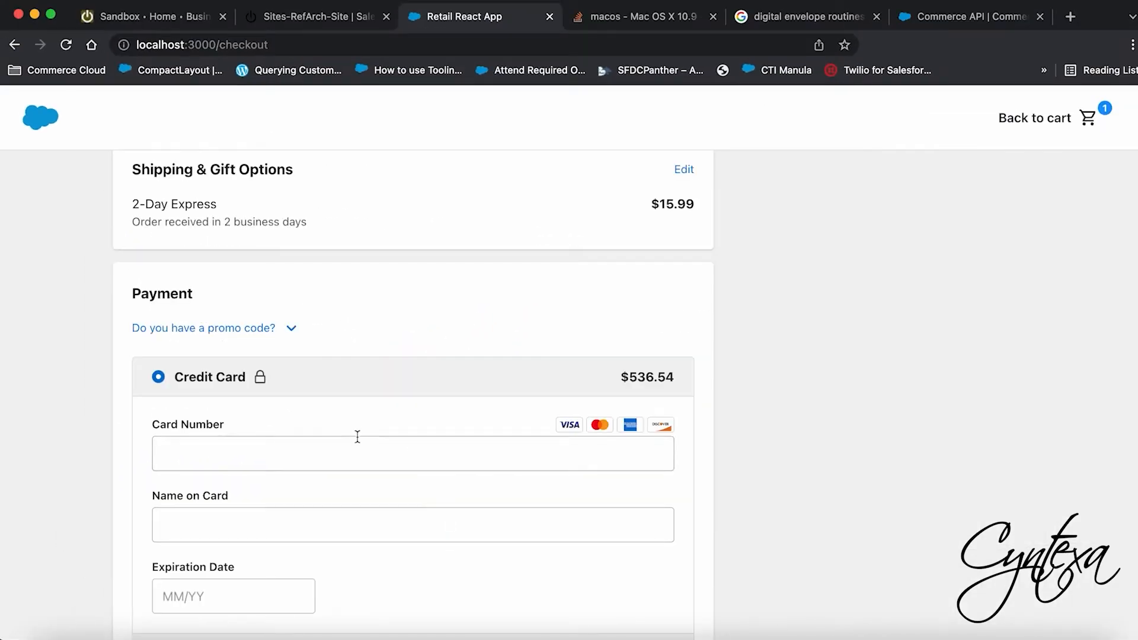
pyautogui.write('4242 4242')
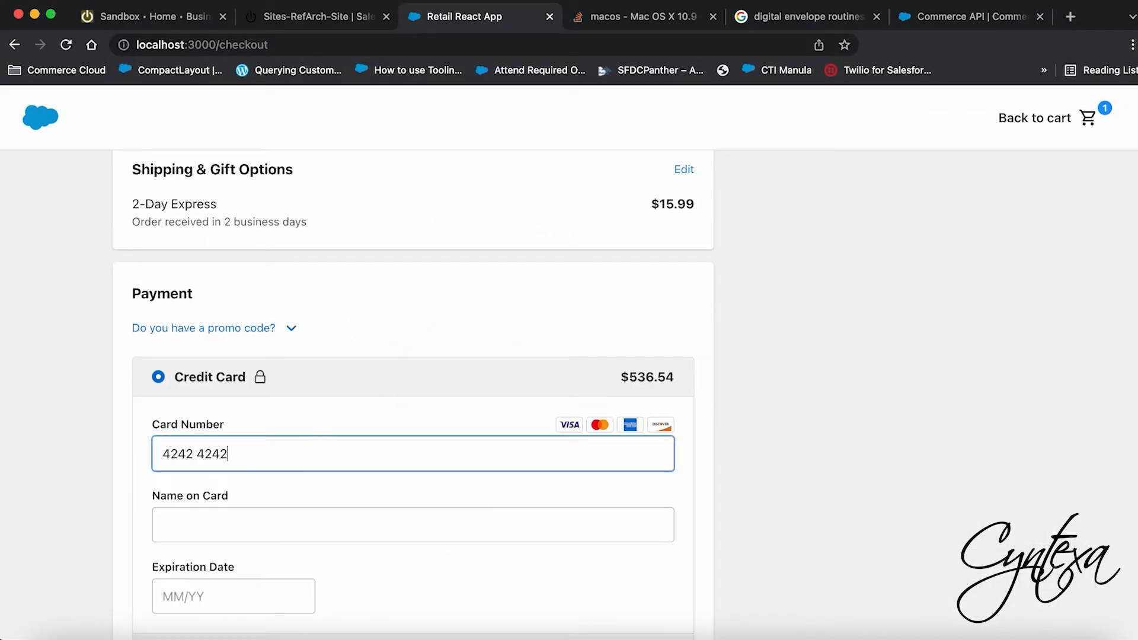
pyautogui.write('John doe')
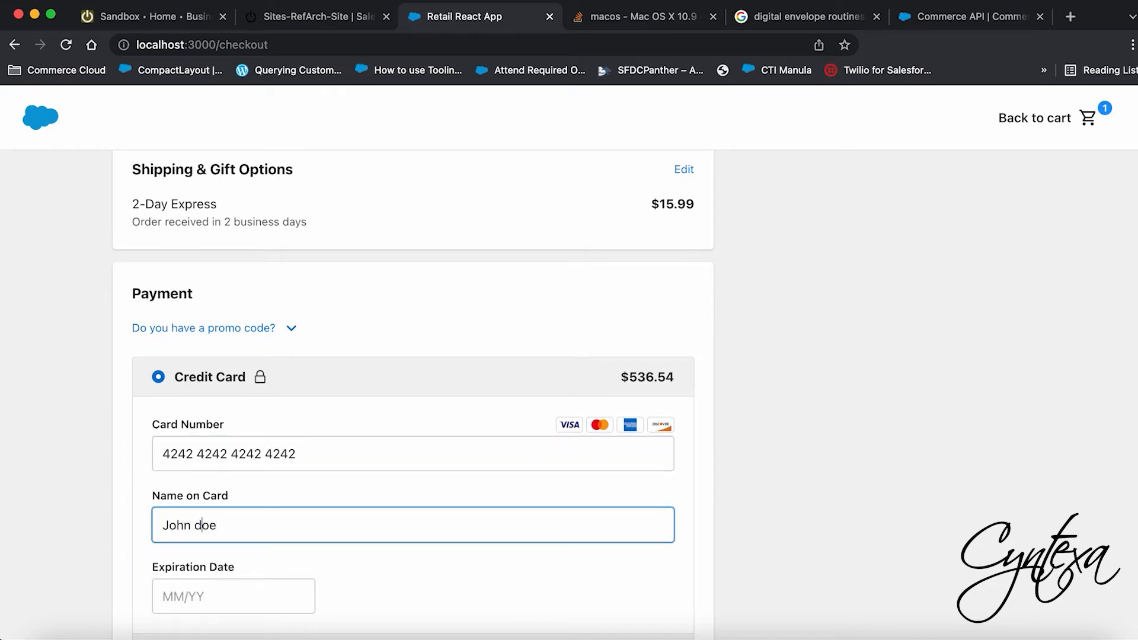
pyautogui.write('03/')
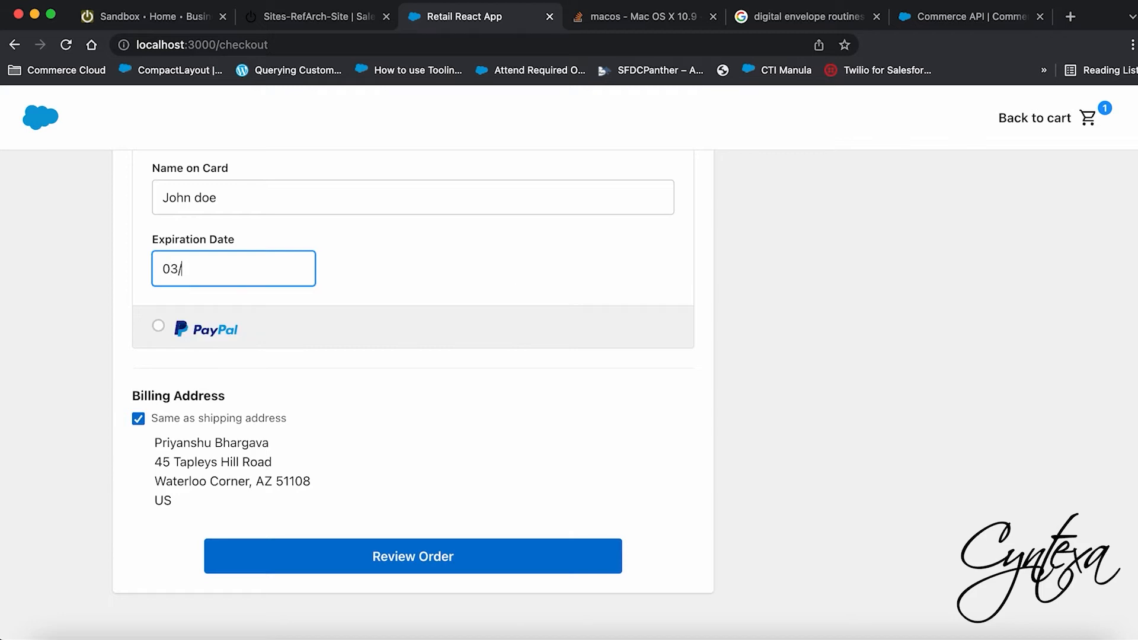
# Review the order and place it.
pyautogui.click(412, 556)
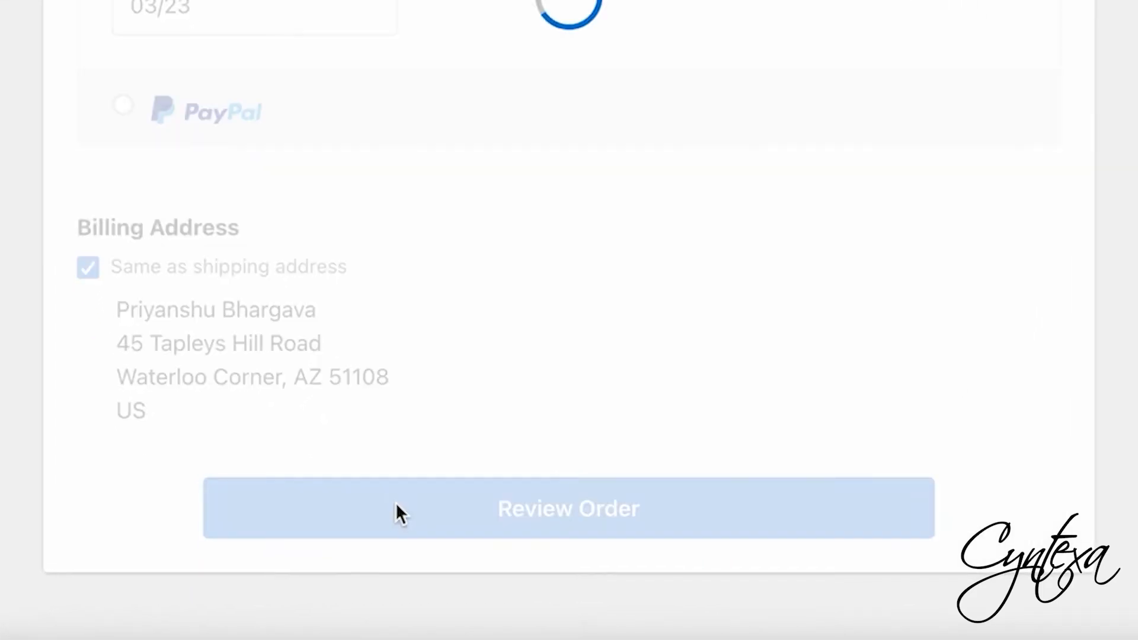
pyautogui.click(568, 509)
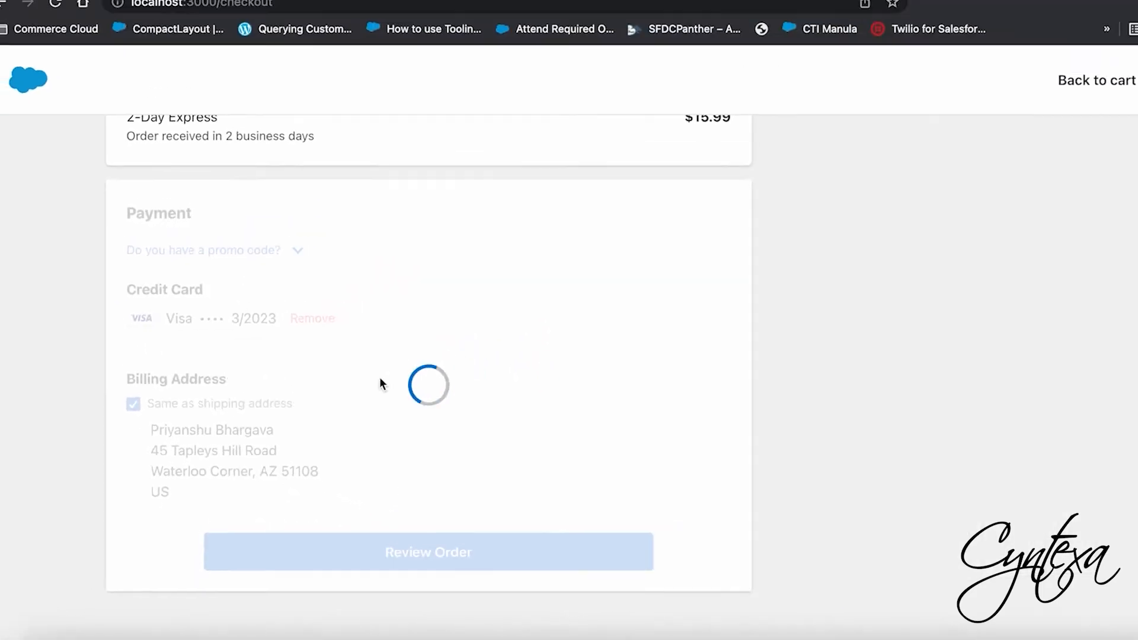
pyautogui.click(428, 551)
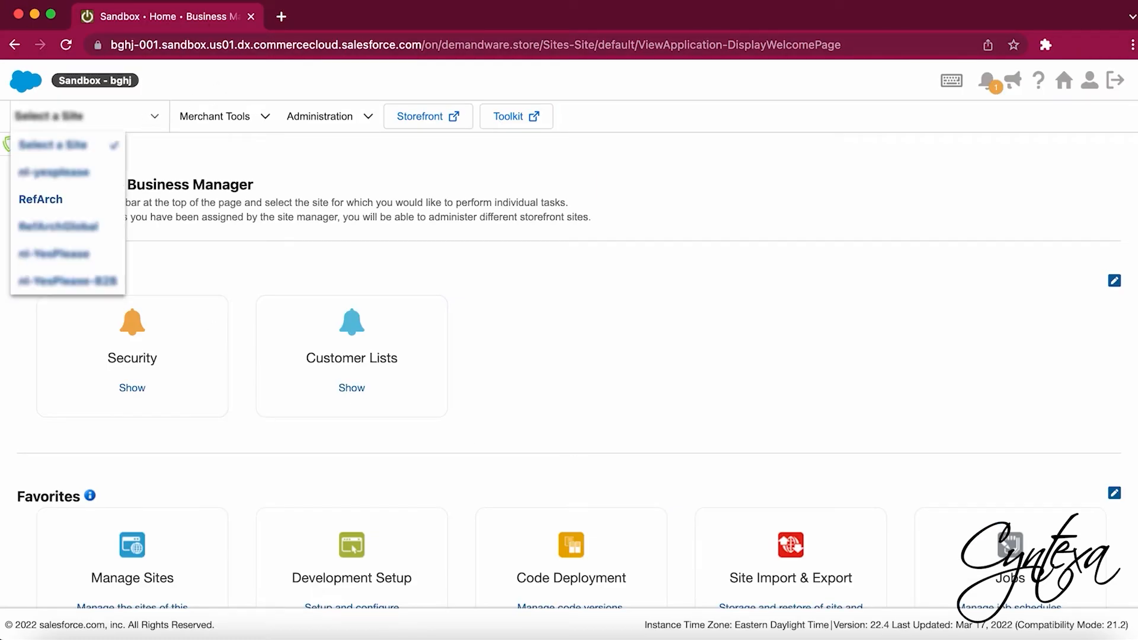
# Select the RefArch site and list all its orders under Merchant Tools > Ordering > Orders.
pyautogui.click(41, 199)
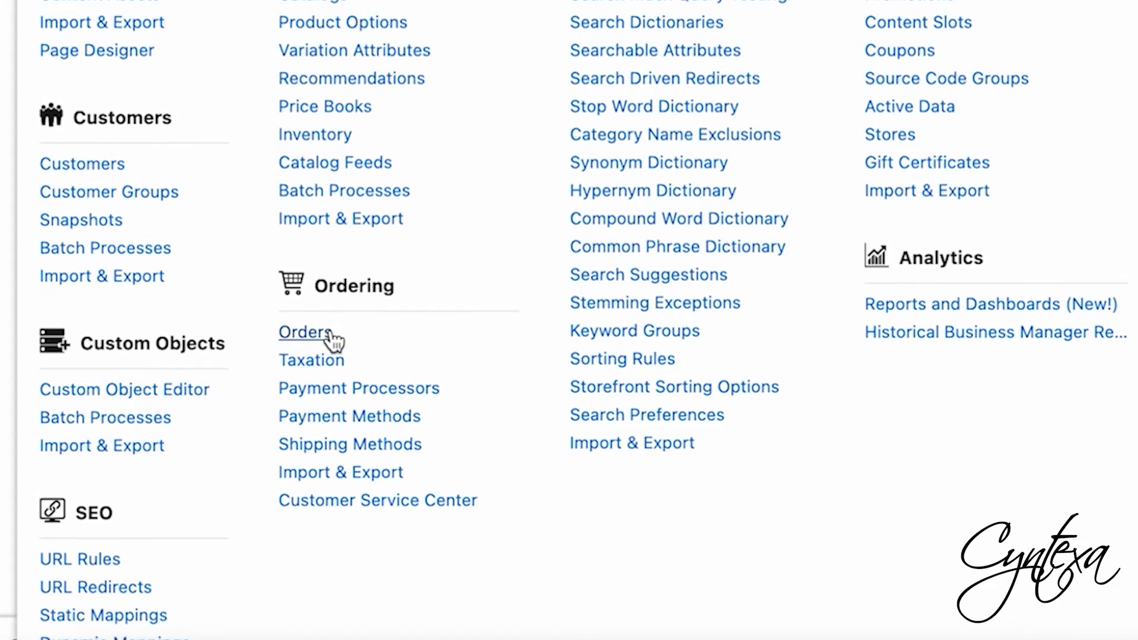
pyautogui.click(303, 332)
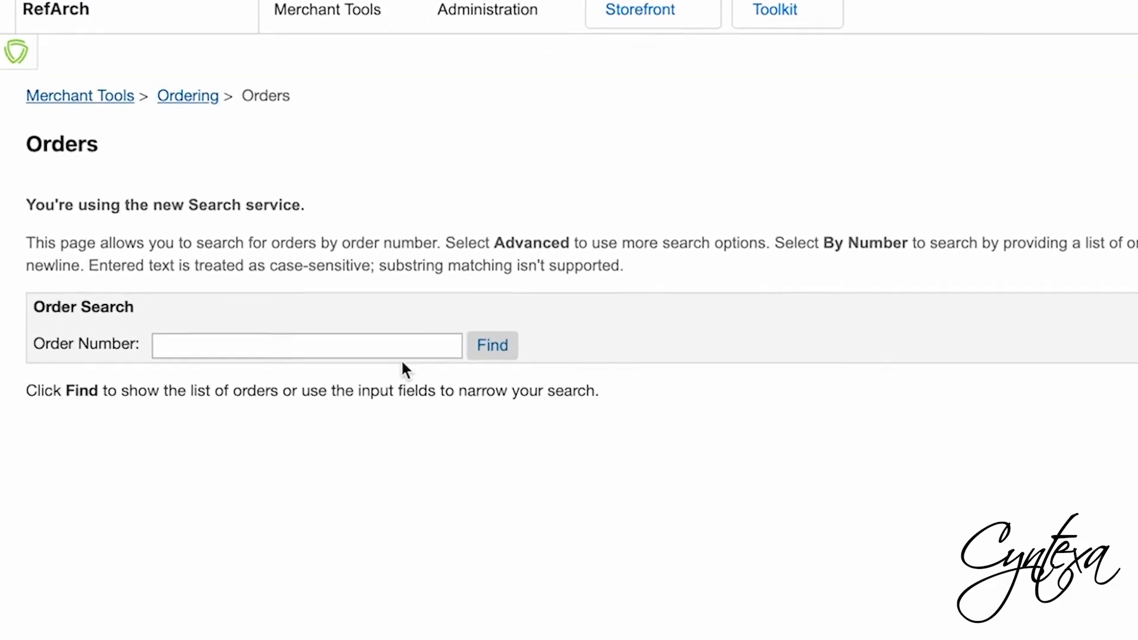
pyautogui.scroll(-3)
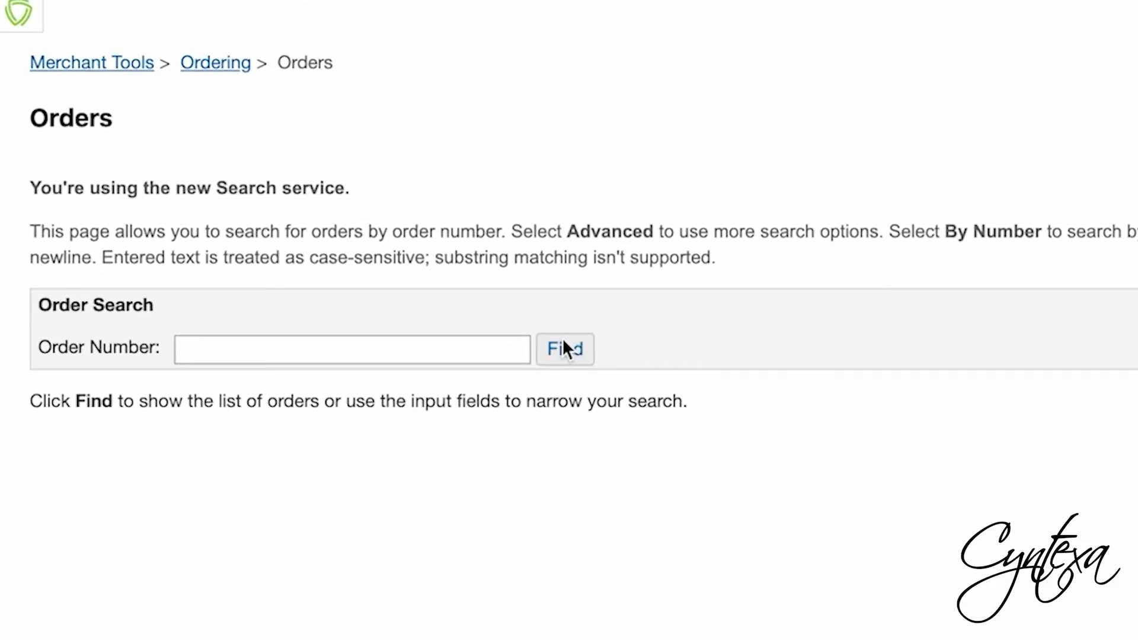
pyautogui.click(564, 348)
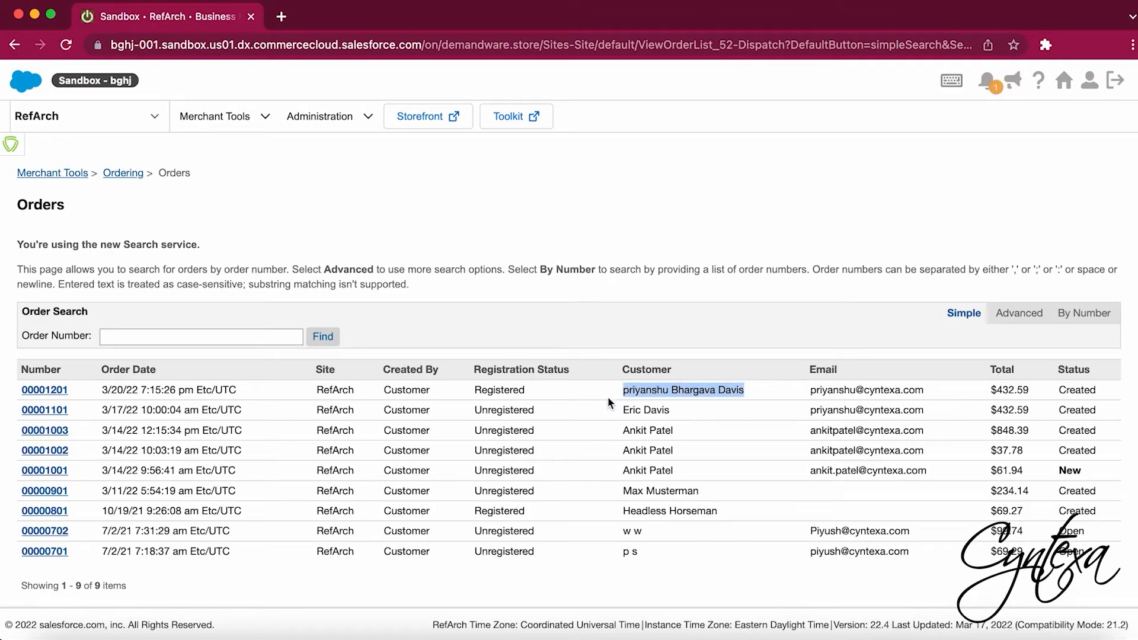
pyautogui.moveTo(41, 396)
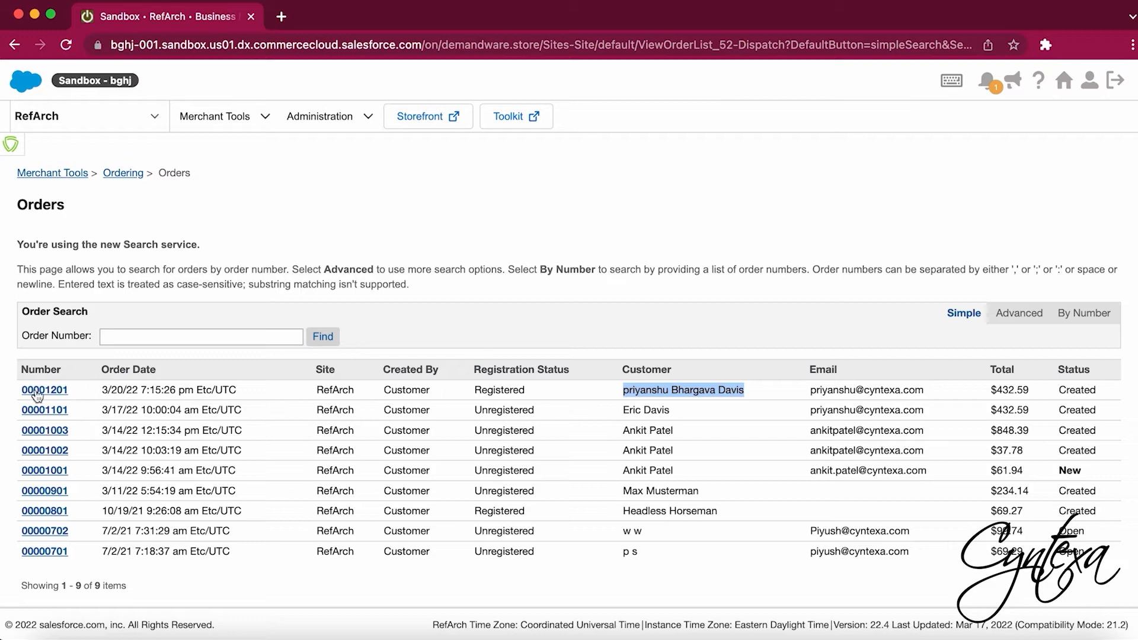
# Show the details page of order 00001201.
pyautogui.click(44, 390)
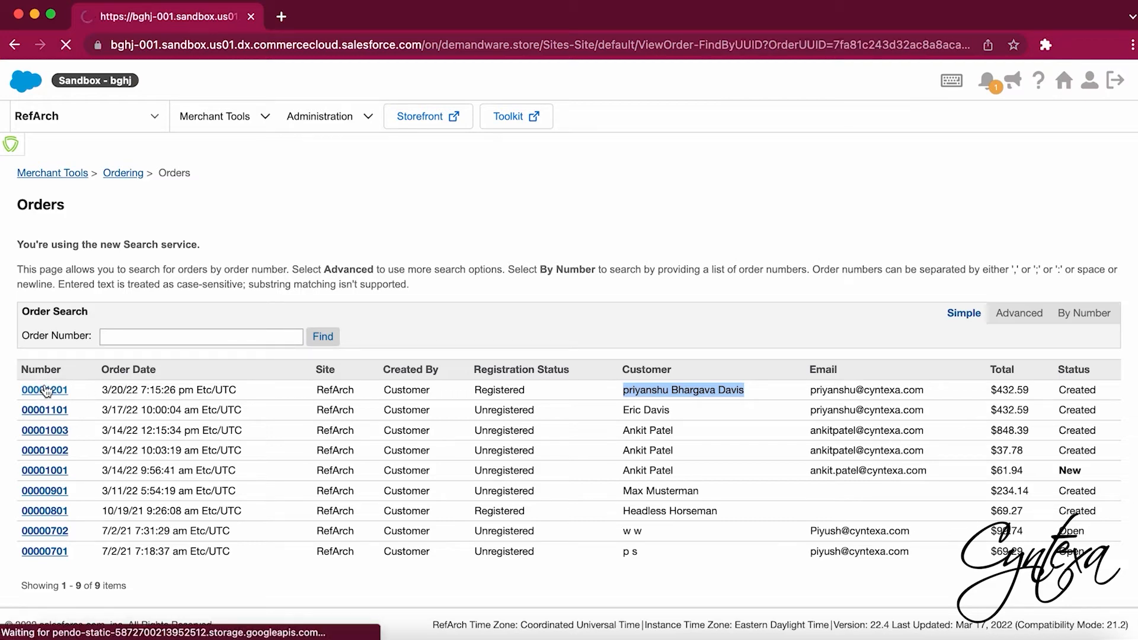
pyautogui.click(44, 390)
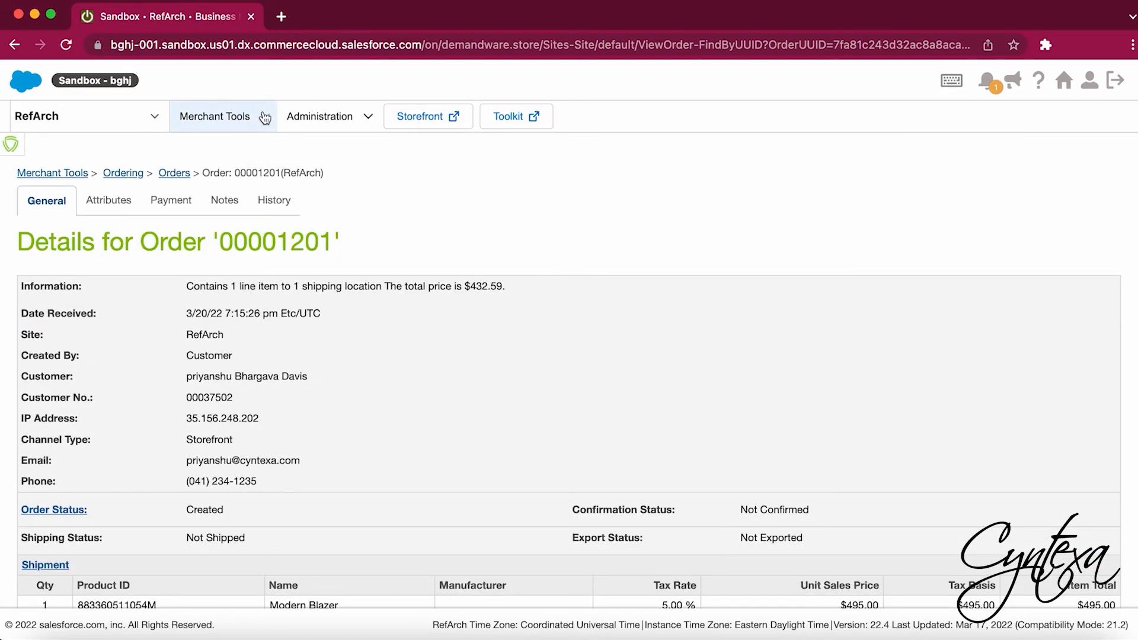
# Go to Products and Catalogs > Catalogs and enter the storefront-catalog-m-en catalog.
pyautogui.click(213, 116)
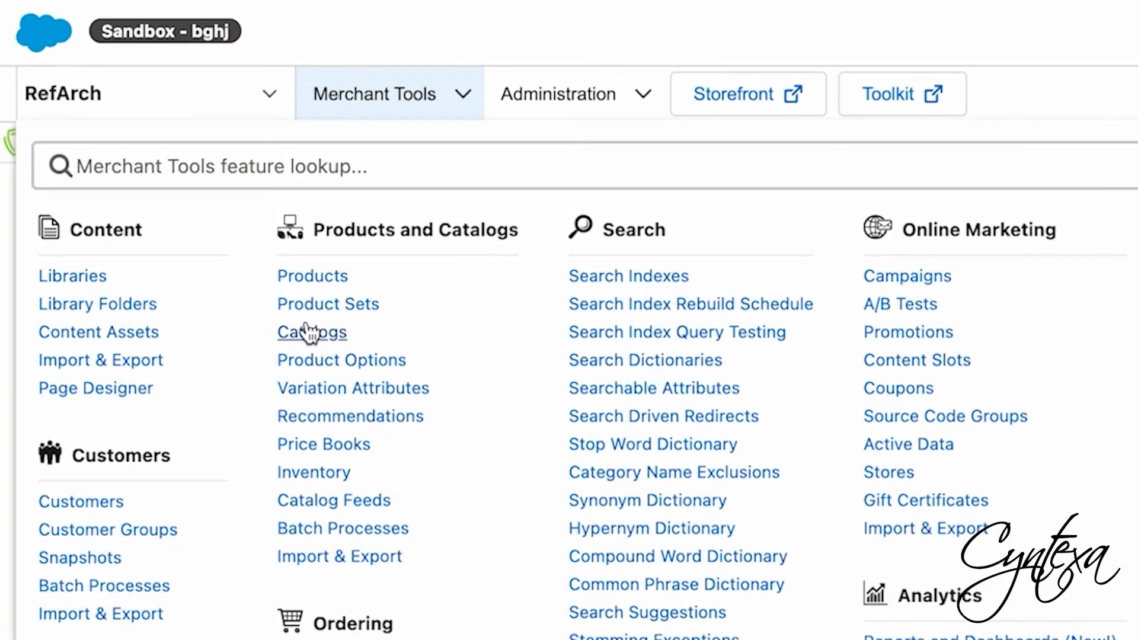
pyautogui.click(312, 332)
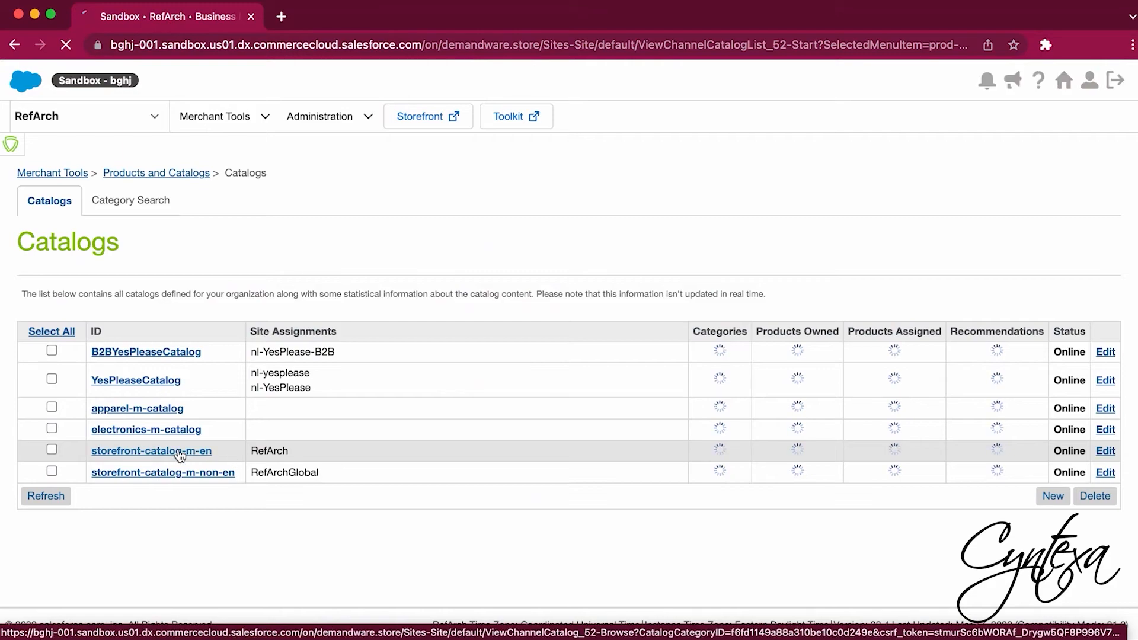
pyautogui.click(150, 450)
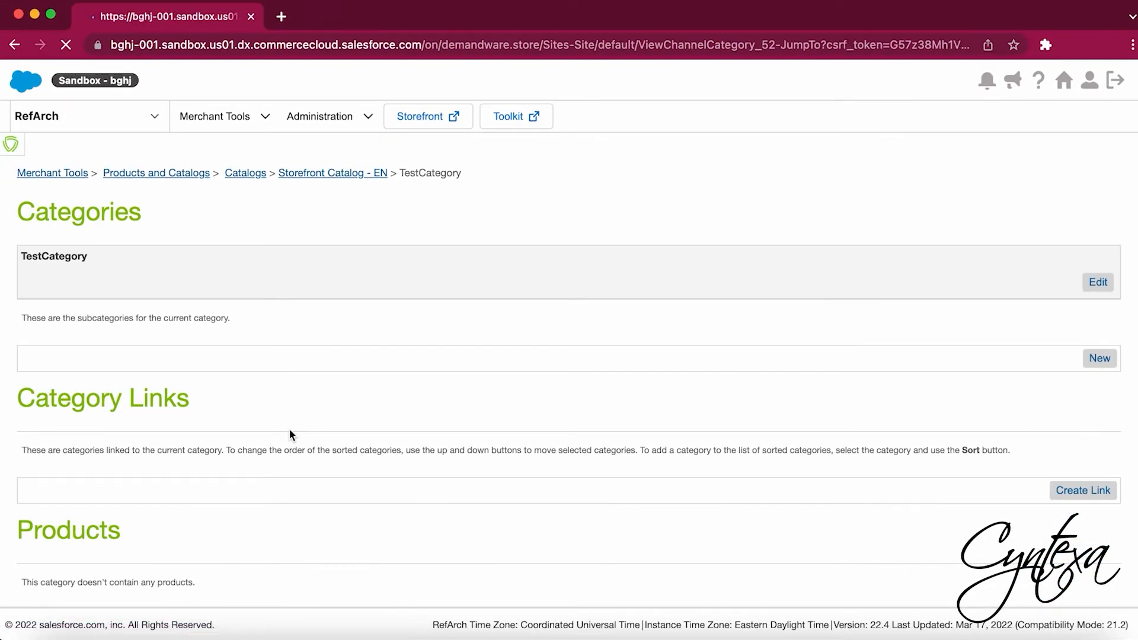
# Edit TestCategory, mark it Online and apply the change.
pyautogui.click(1098, 282)
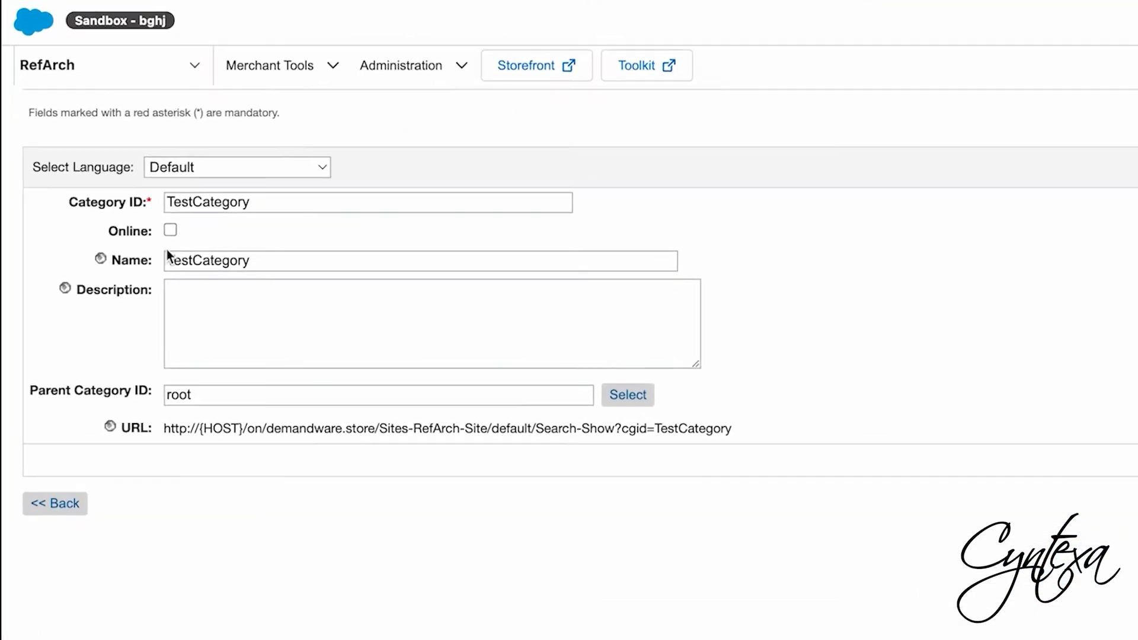
pyautogui.click(169, 230)
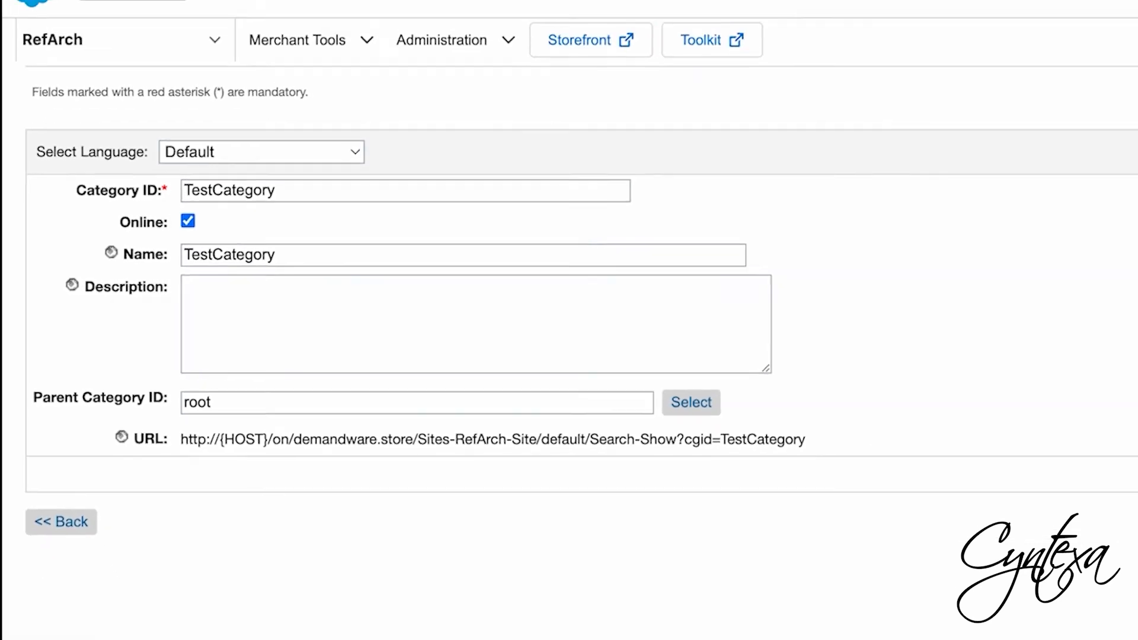
pyautogui.click(479, 15)
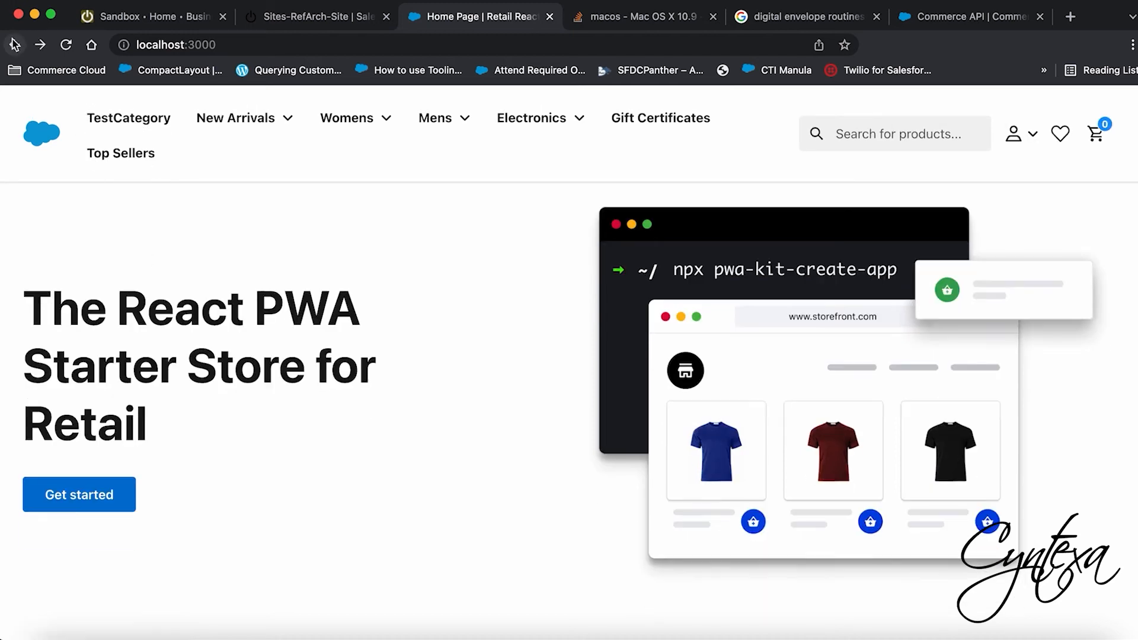
# With TestCategory now in the storefront nav, show the account menu options.
pyautogui.click(1015, 133)
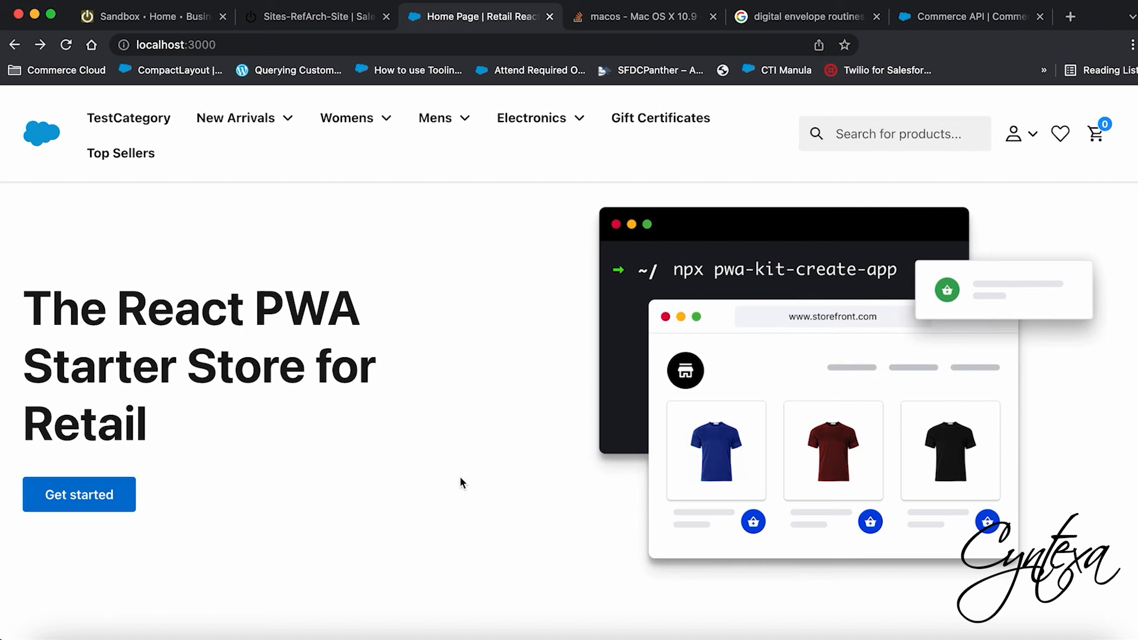
pyautogui.moveTo(497, 415)
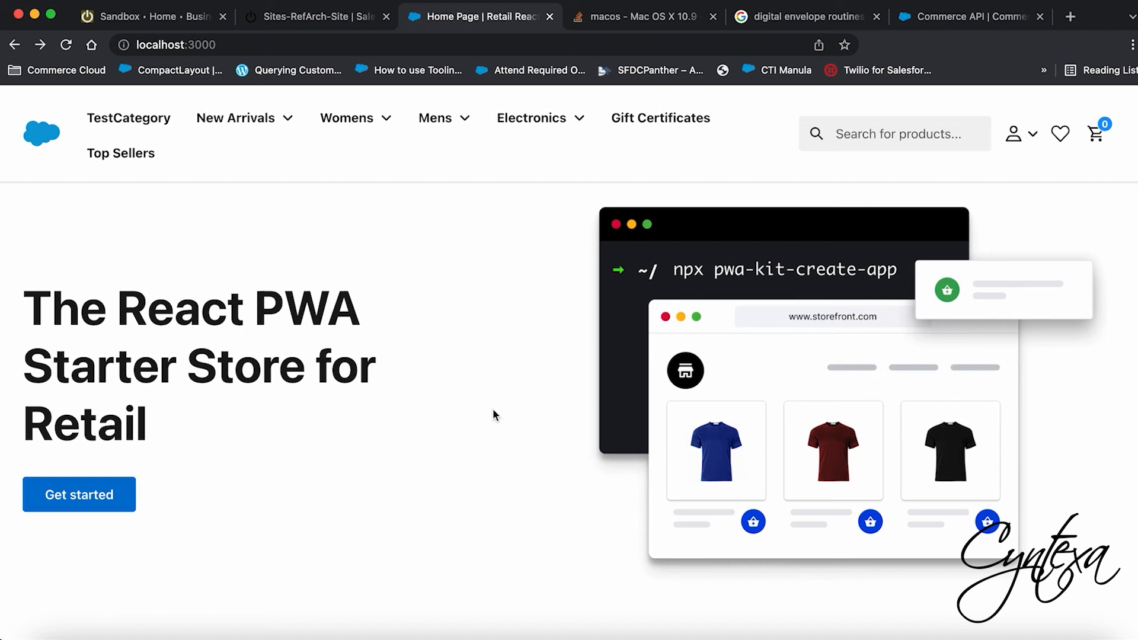
pyautogui.click(1014, 134)
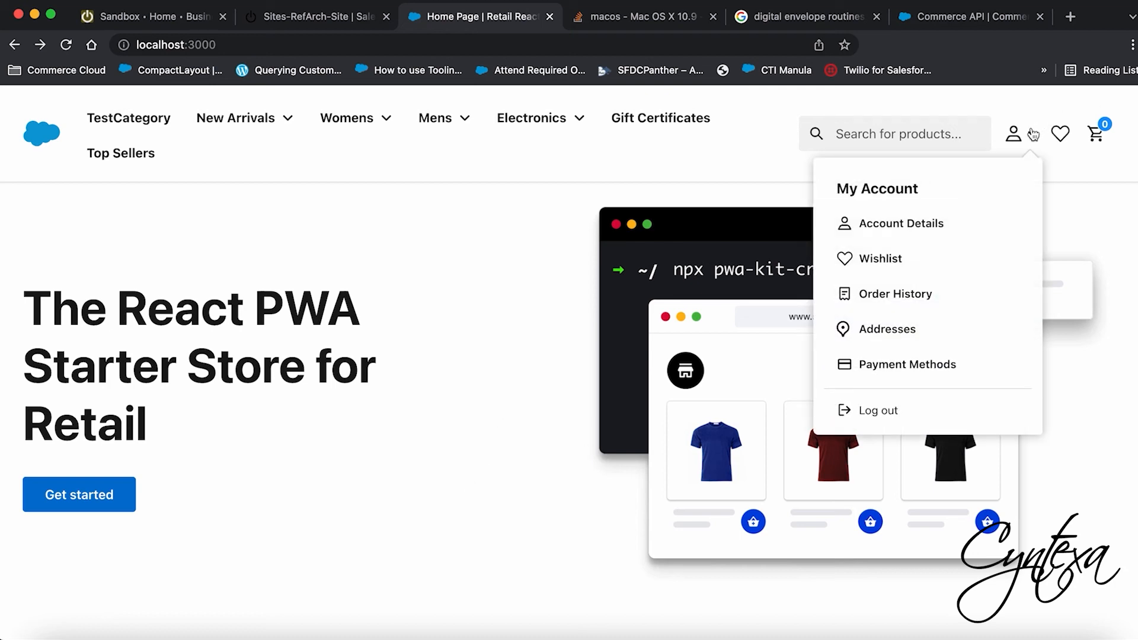